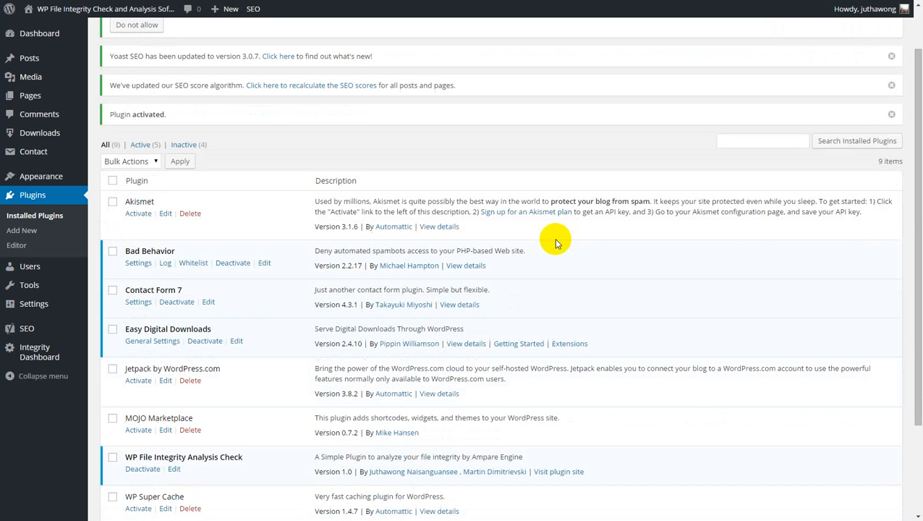
mouse_move(442, 324)
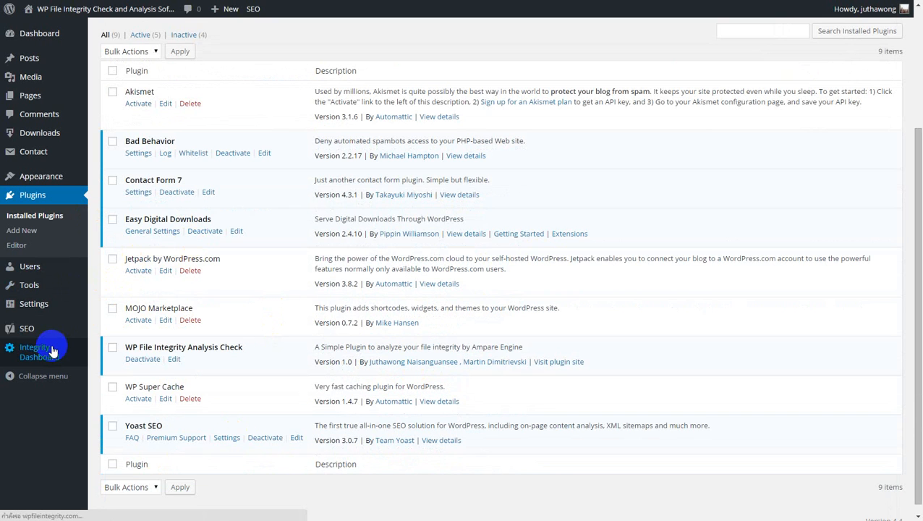
Step: Run the integrity check from the admin sidebar, flagging one changed and many added Contact Form 7 files
click(35, 352)
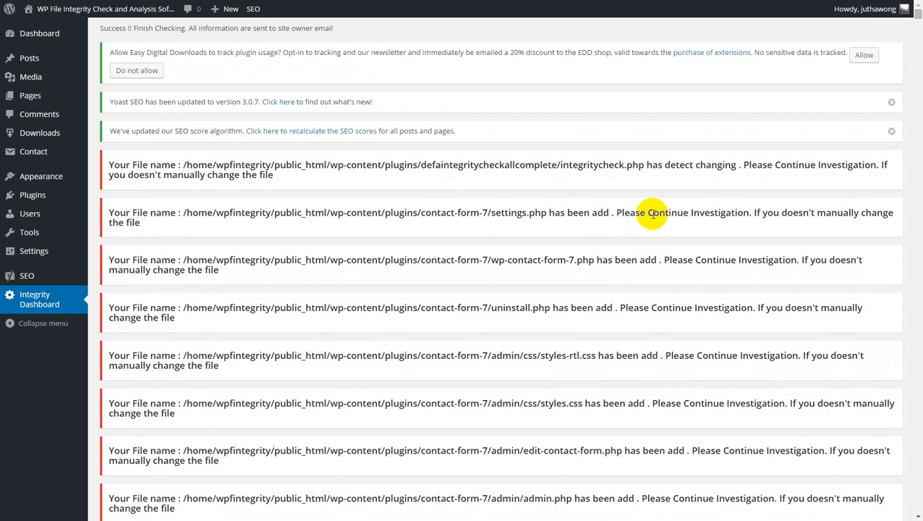
Step: Review the flagged Contact Form 7 file list, then switch to the Chrome window showing the Gmail inbox
scroll(down, 3)
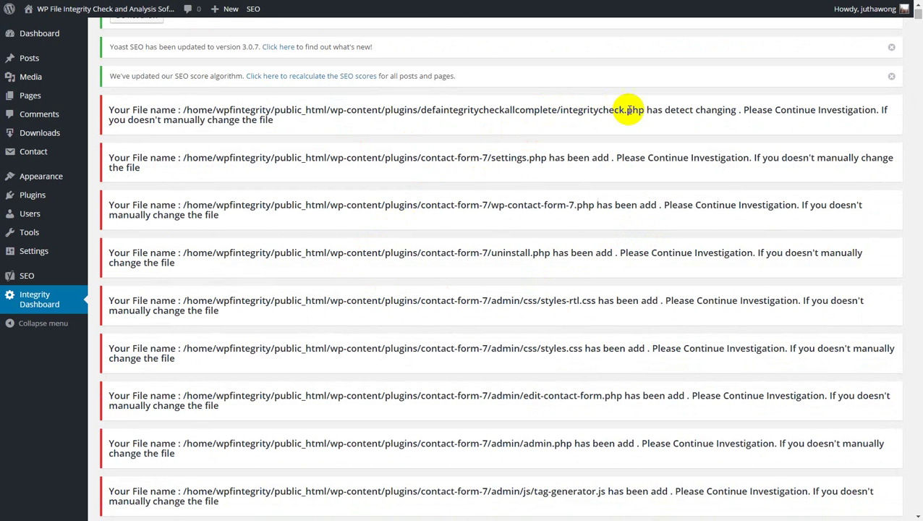
mouse_move(217, 172)
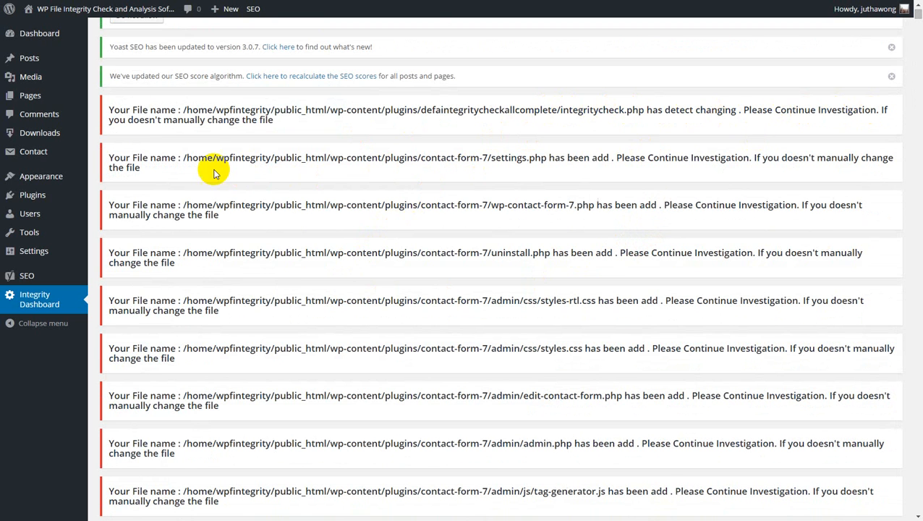
mouse_move(701, 162)
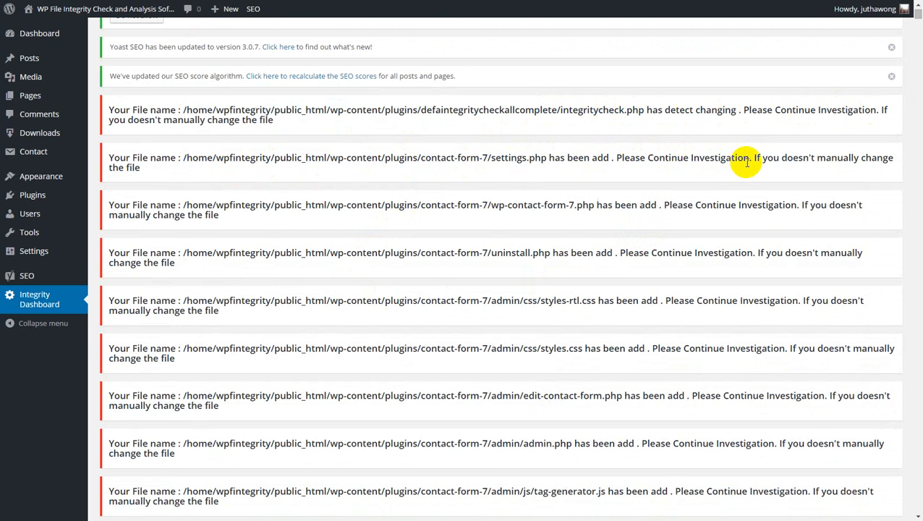
scroll(down, 3)
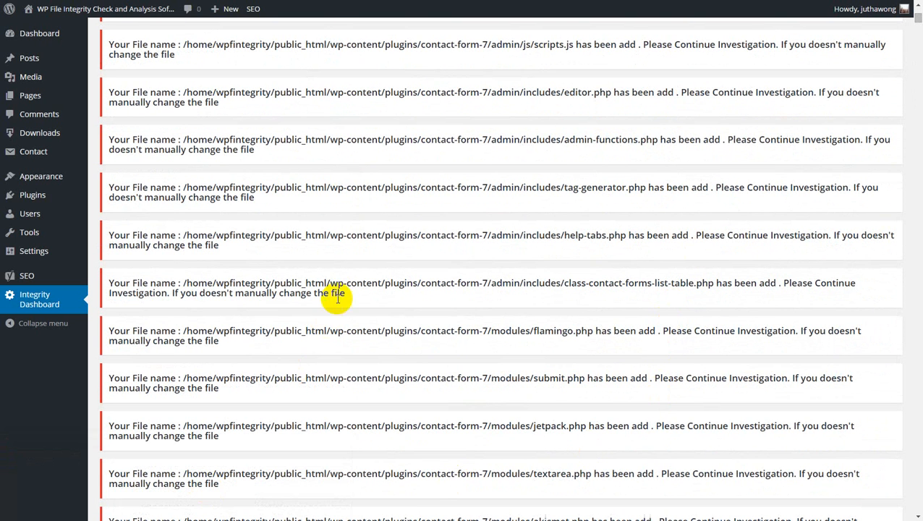
mouse_move(342, 293)
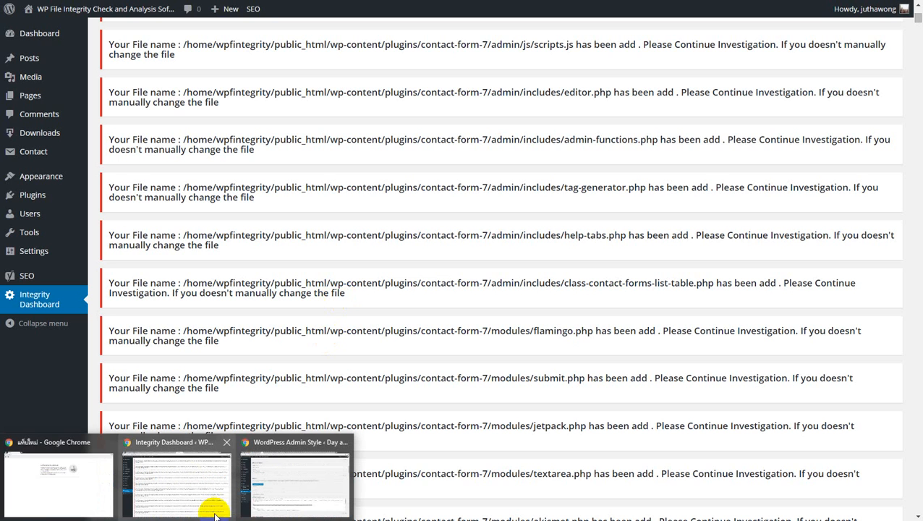
click(55, 485)
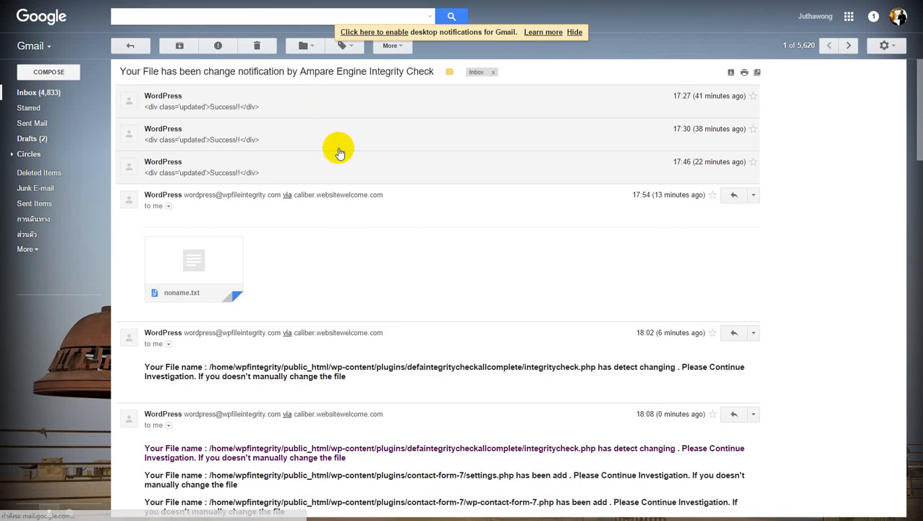
Step: Read the notification email's list of changed and added plugin file paths down to its closing re-add request
scroll(down, 3)
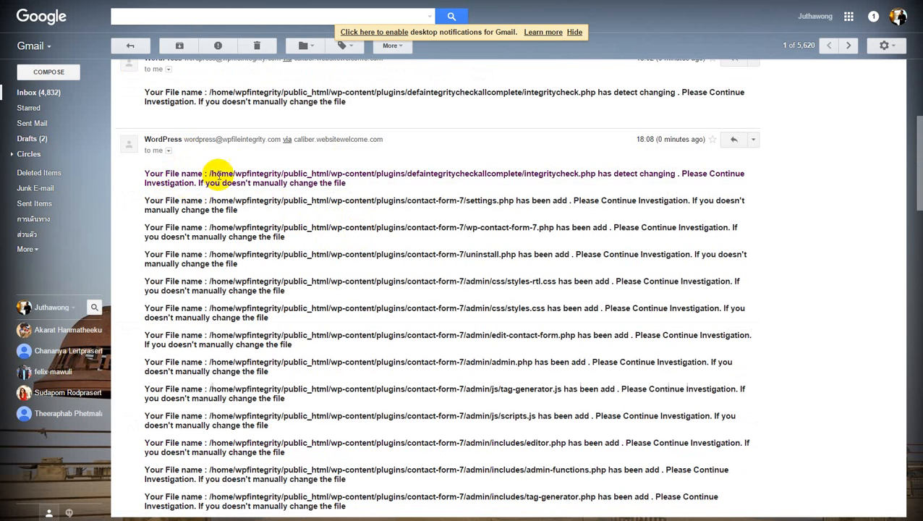
scroll(down, 3)
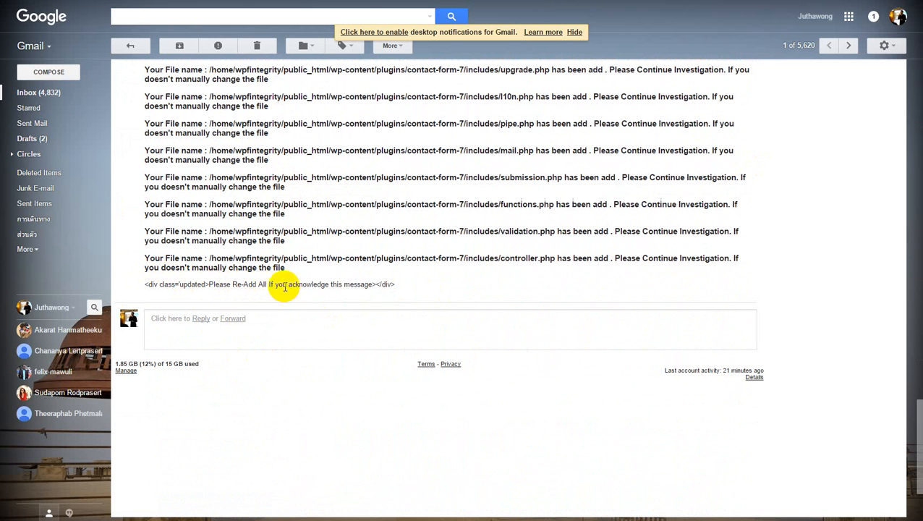
mouse_move(505, 232)
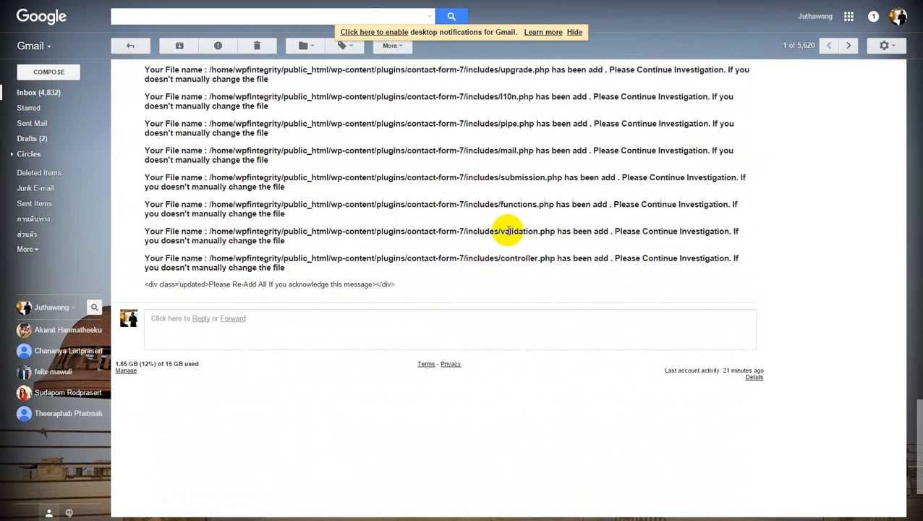